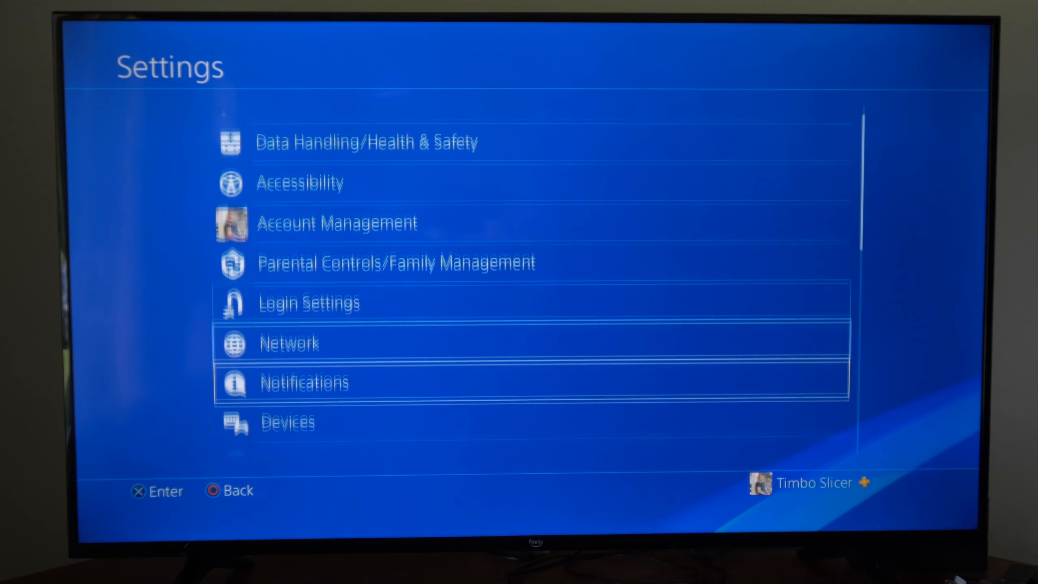
{"action": "scroll", "scroll_direction": "down", "scroll_amount": 3}
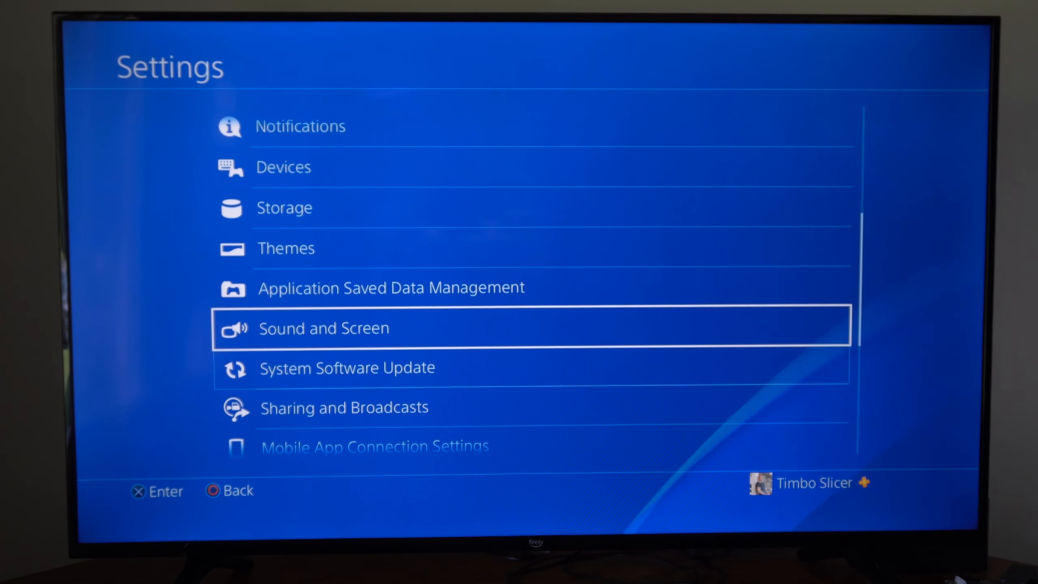